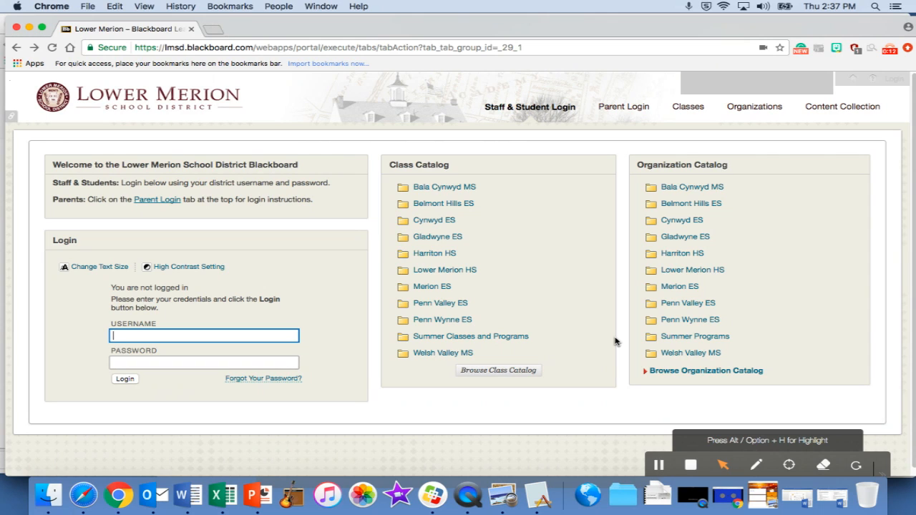
{"action": "mouse_move", "coordinate": [243, 315]}
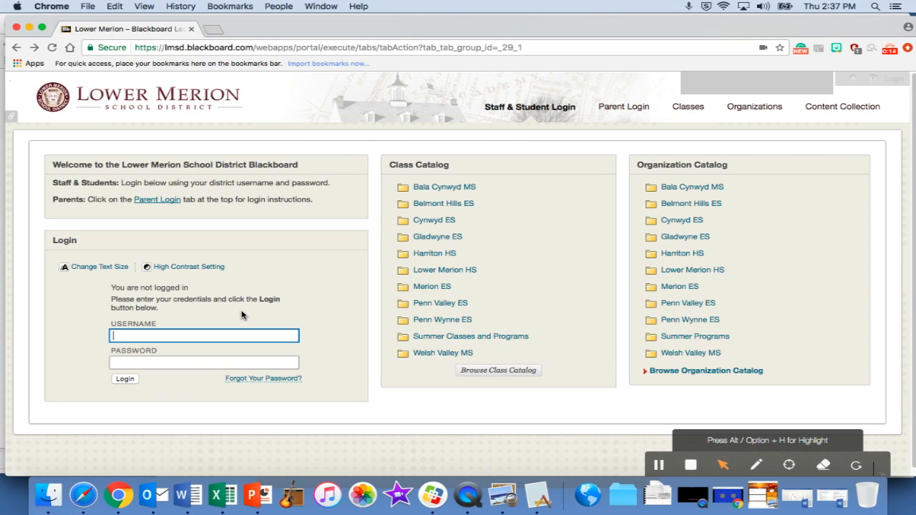
{"action": "mouse_move", "coordinate": [207, 130]}
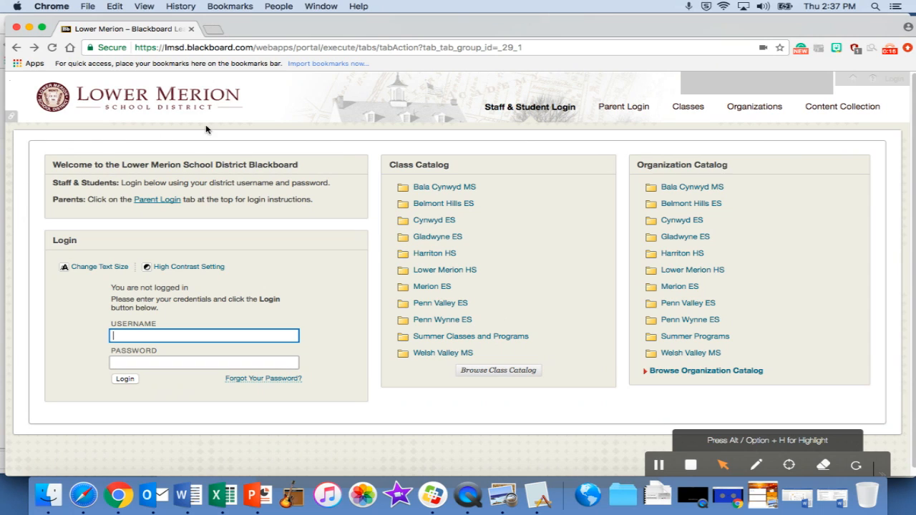
{"action": "mouse_move", "coordinate": [188, 160]}
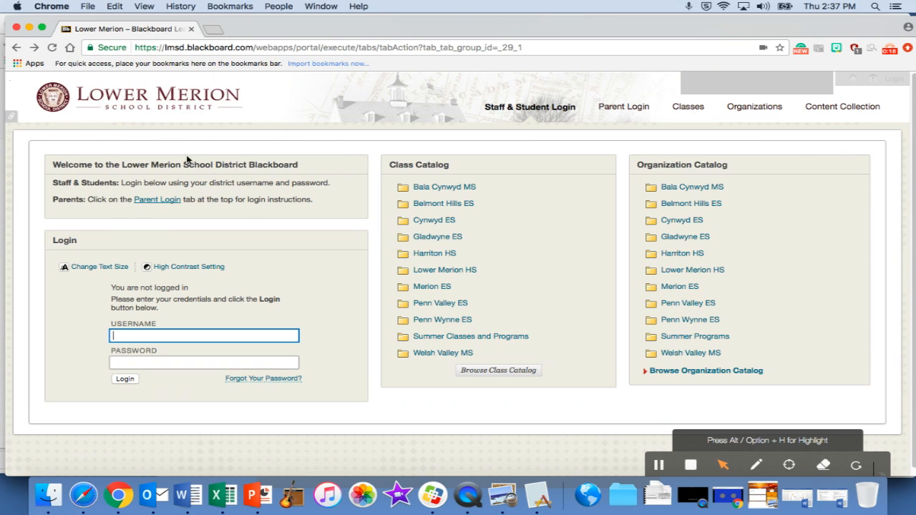
{"action": "mouse_move", "coordinate": [78, 202]}
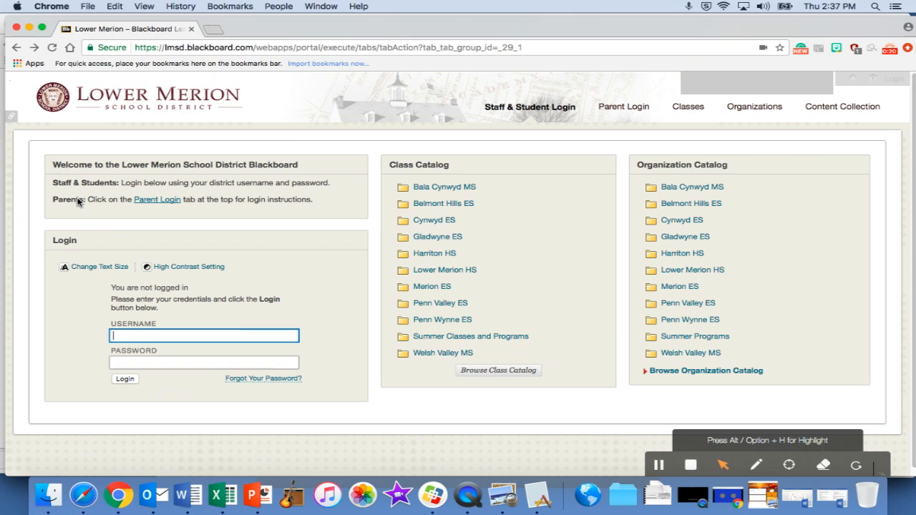
{"action": "mouse_move", "coordinate": [141, 186]}
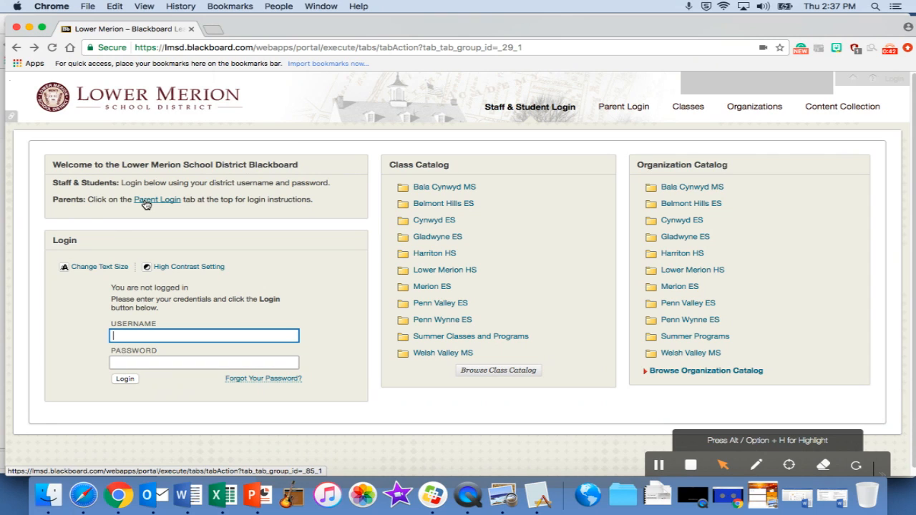
{"action": "mouse_move", "coordinate": [143, 292]}
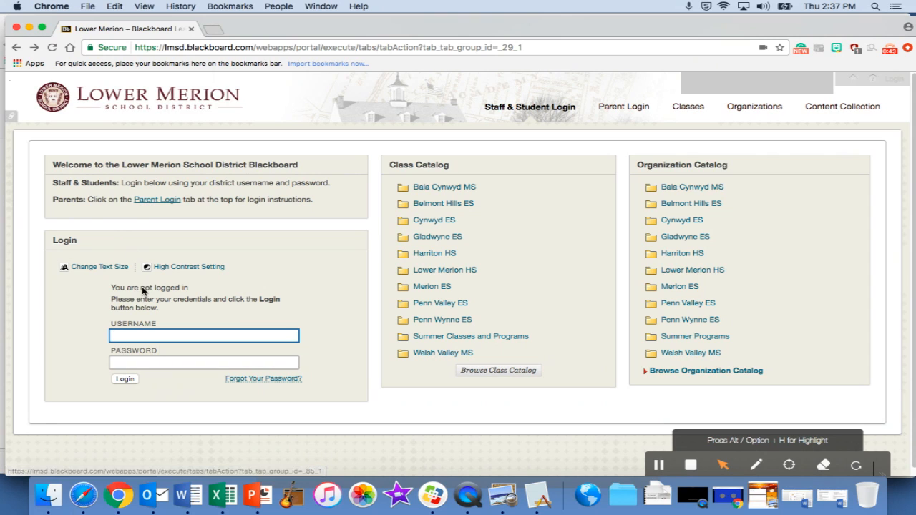
Log in to the district Blackboard portal with username 'cra' and password
{"action": "type", "text": "craiga"}
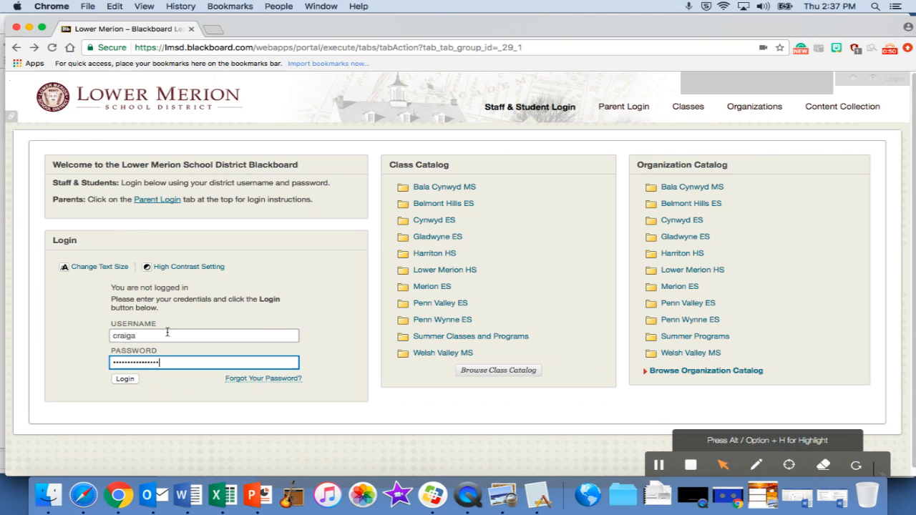
{"action": "left_click", "coordinate": [123, 378]}
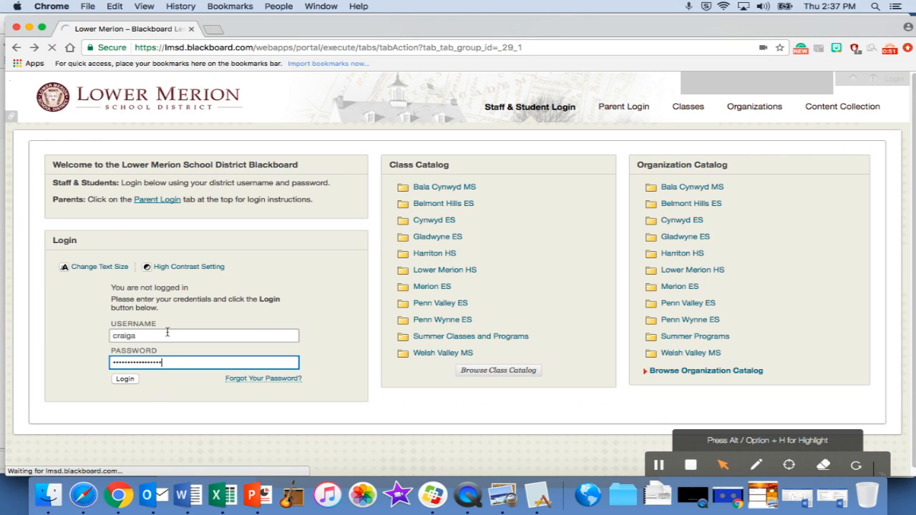
{"action": "left_click", "coordinate": [124, 379]}
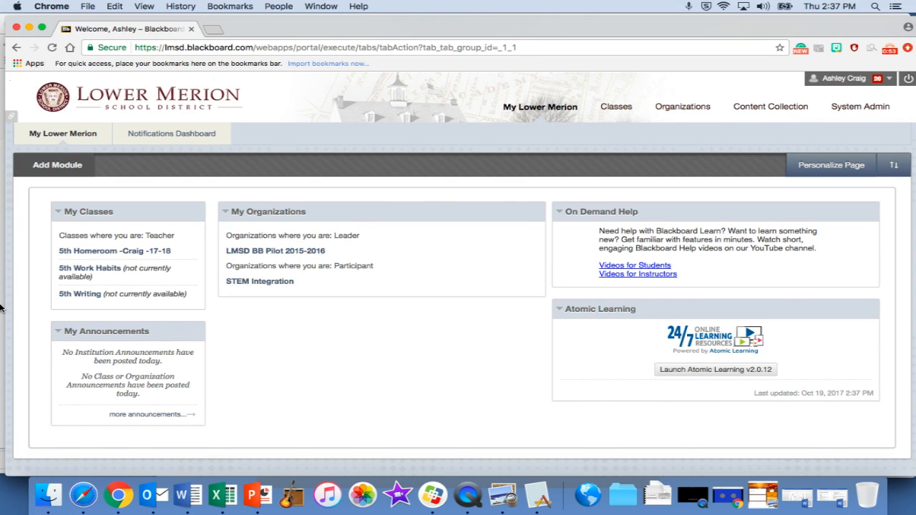
{"action": "mouse_move", "coordinate": [115, 250]}
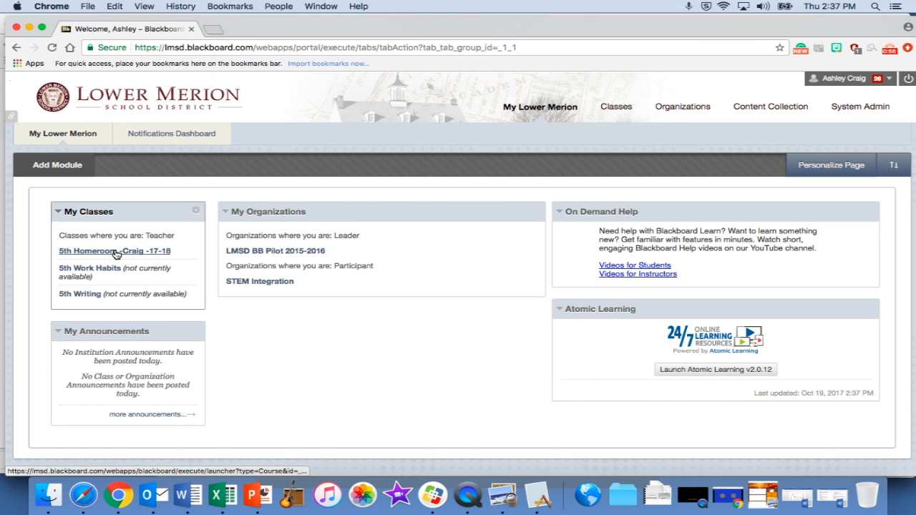
Open 5th Homeroom, expand Control Panel > Class Tools, and choose Send Email
{"action": "left_click", "coordinate": [114, 251]}
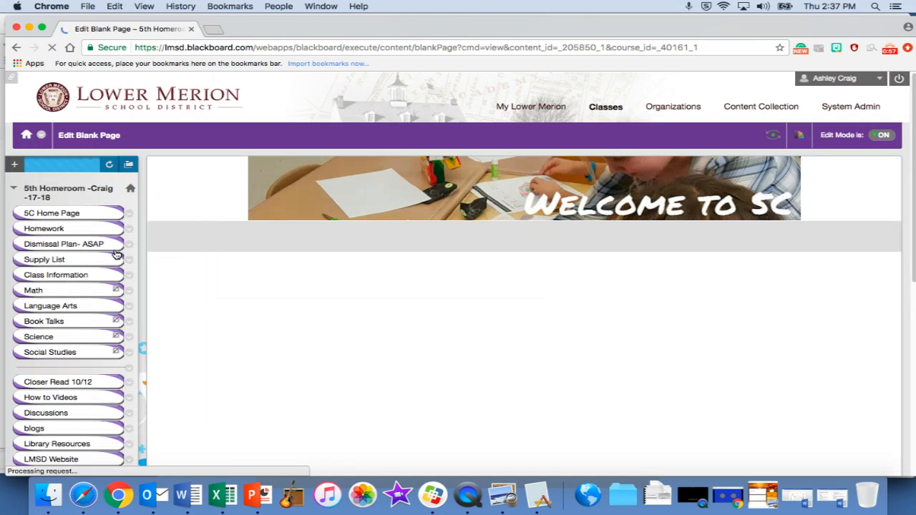
{"action": "left_click", "coordinate": [52, 213]}
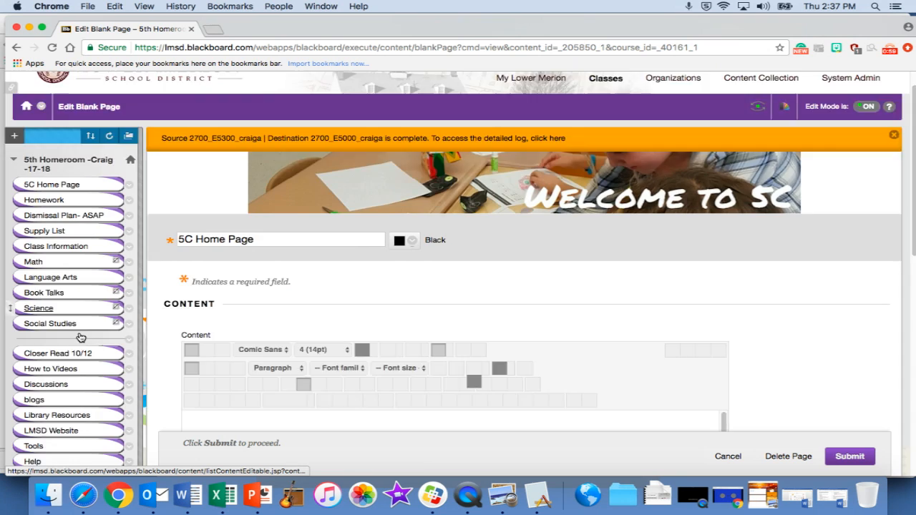
{"action": "scroll", "scroll_direction": "down", "scroll_amount": 3}
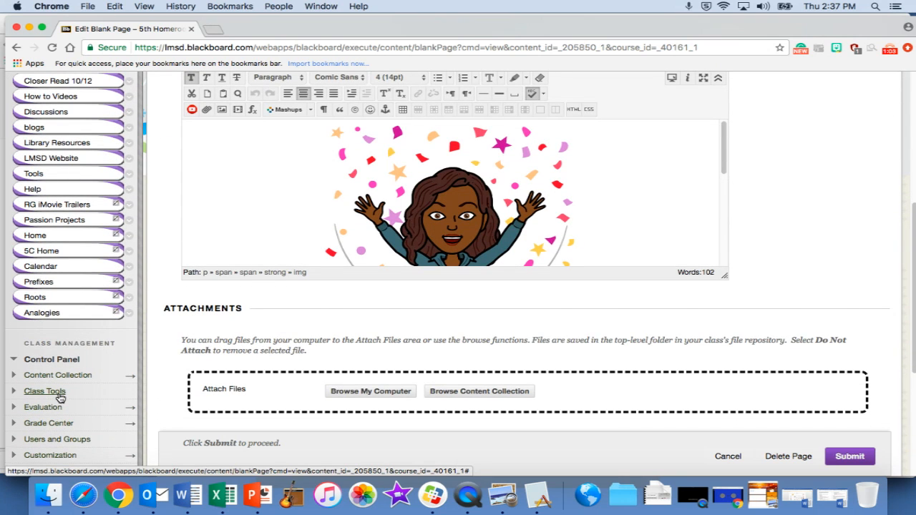
{"action": "left_click", "coordinate": [45, 390]}
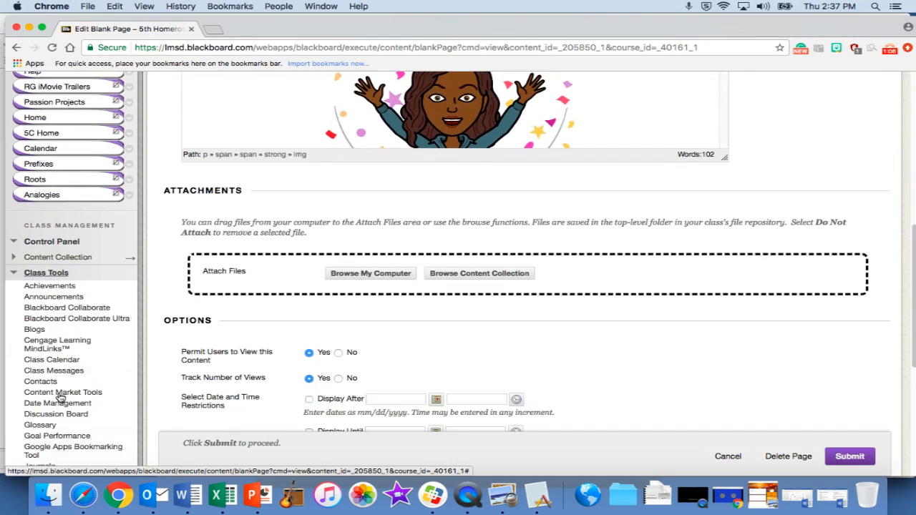
{"action": "scroll", "scroll_direction": "down", "scroll_amount": 3}
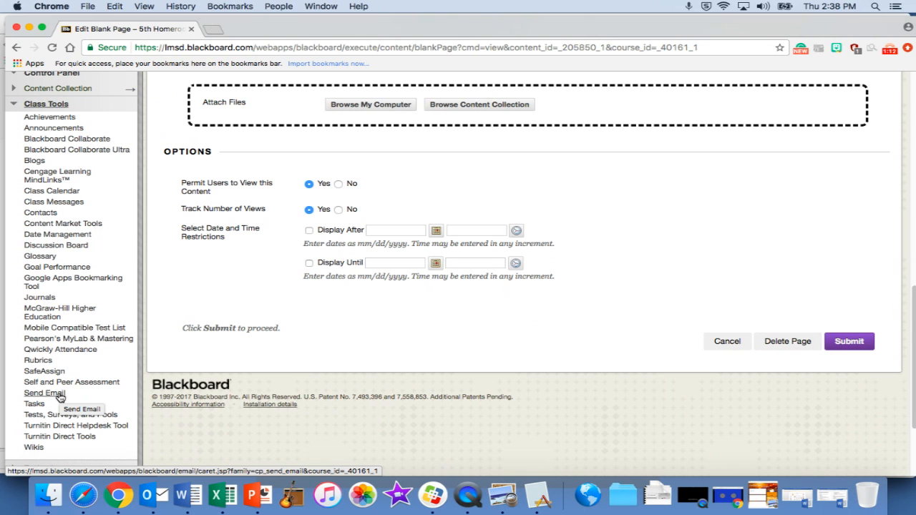
{"action": "left_click", "coordinate": [45, 392]}
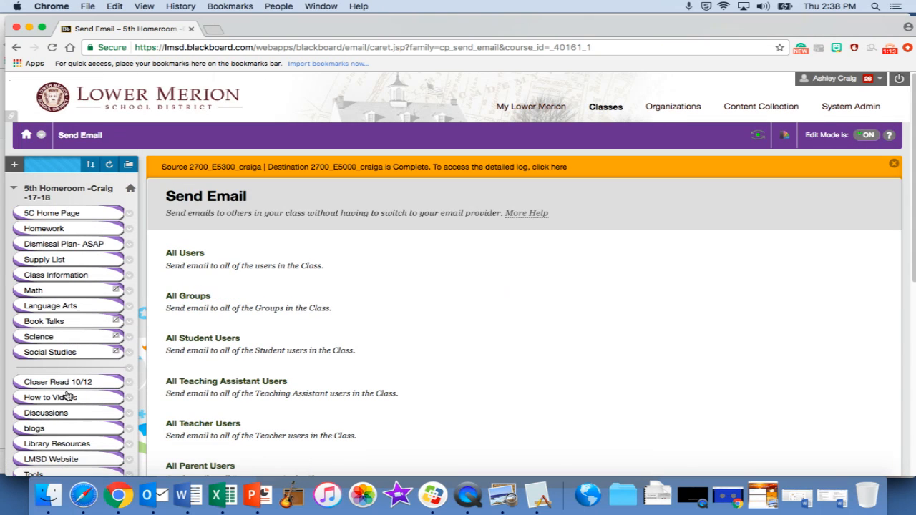
Scroll the Send Email page and pick the All Parent Users recipient option
{"action": "scroll", "scroll_direction": "down", "scroll_amount": 3}
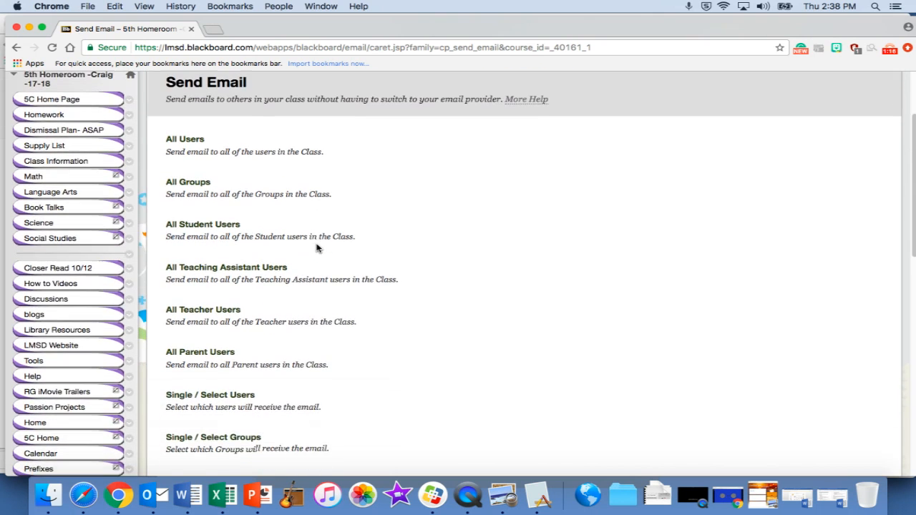
{"action": "scroll", "scroll_direction": "down", "scroll_amount": 3}
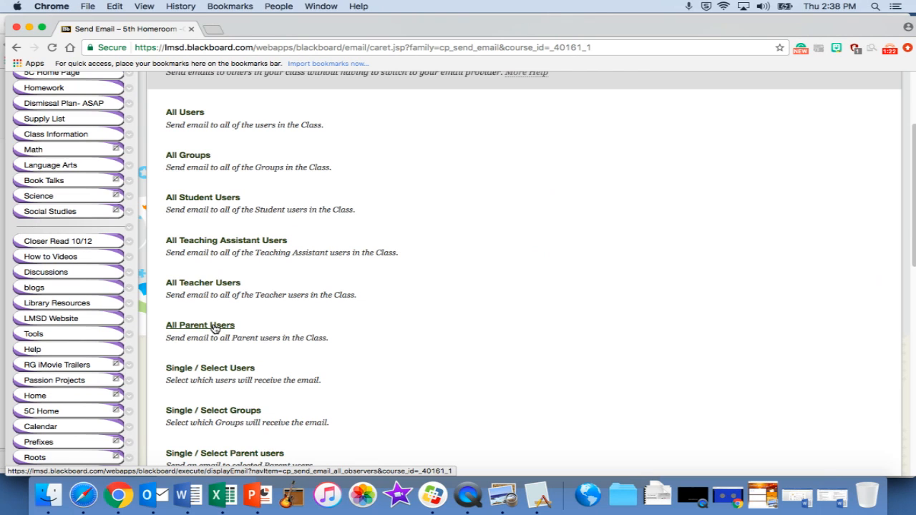
{"action": "mouse_move", "coordinate": [224, 118]}
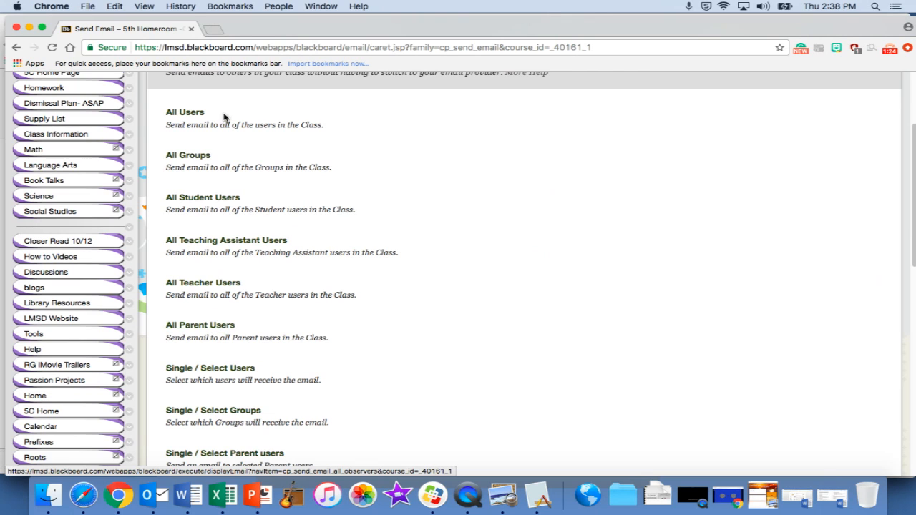
{"action": "left_click", "coordinate": [200, 325]}
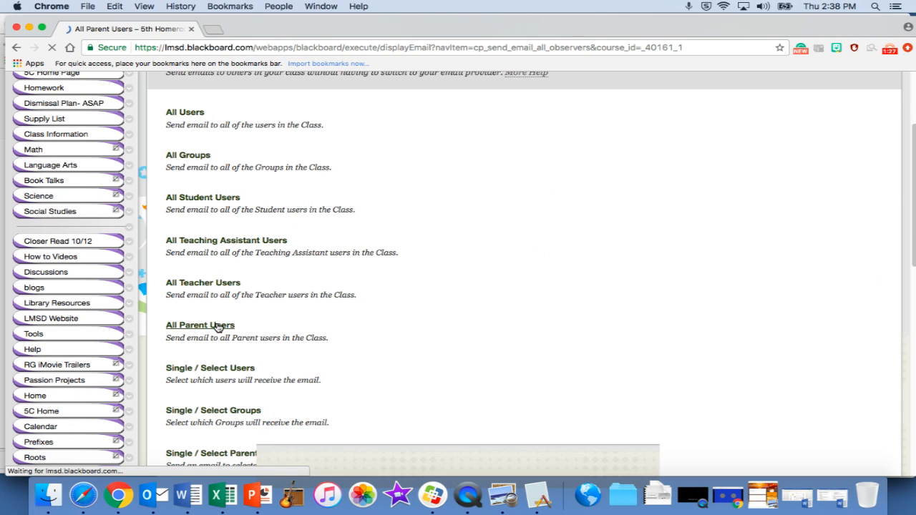
Load the All Parent Users compose form and focus the empty message editor
{"action": "left_click", "coordinate": [199, 325]}
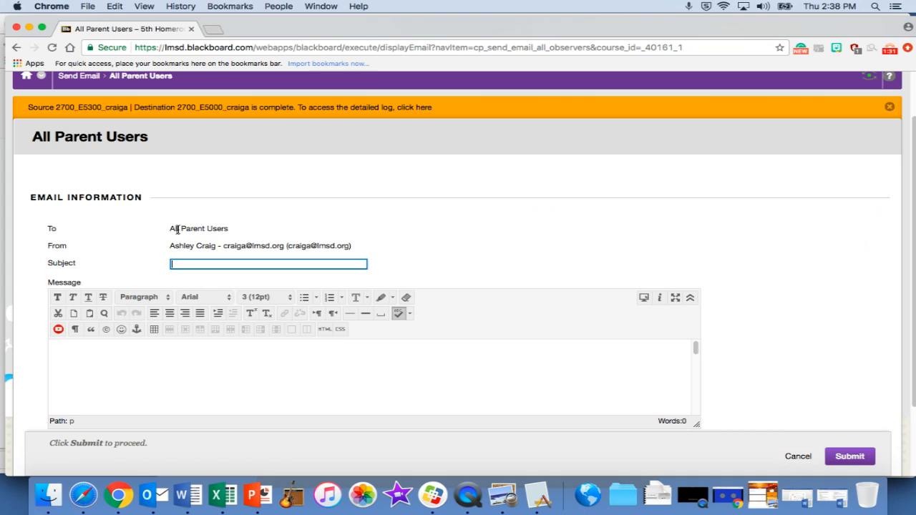
{"action": "mouse_move", "coordinate": [230, 279]}
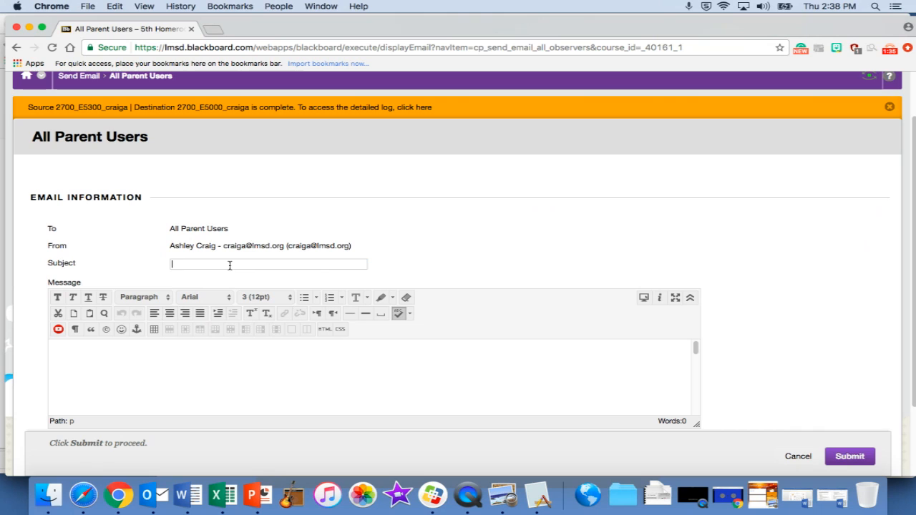
{"action": "left_click", "coordinate": [269, 265]}
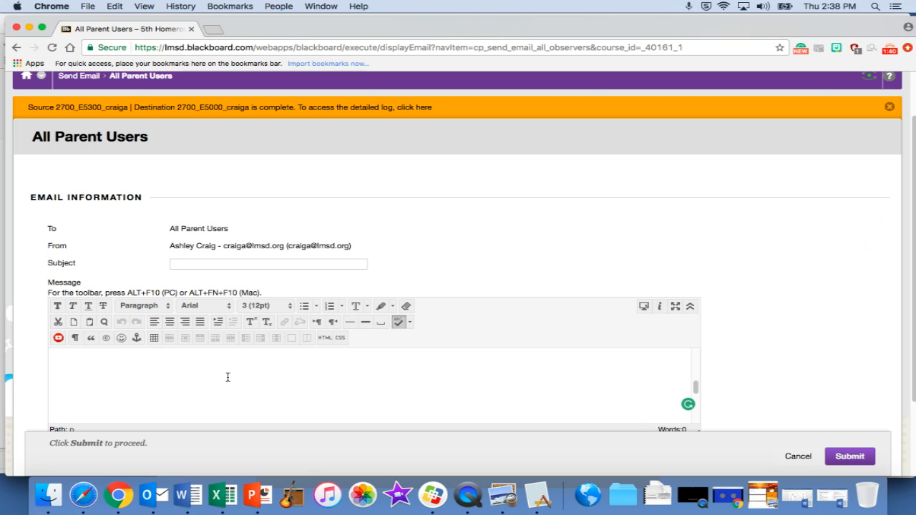
{"action": "mouse_move", "coordinate": [830, 363]}
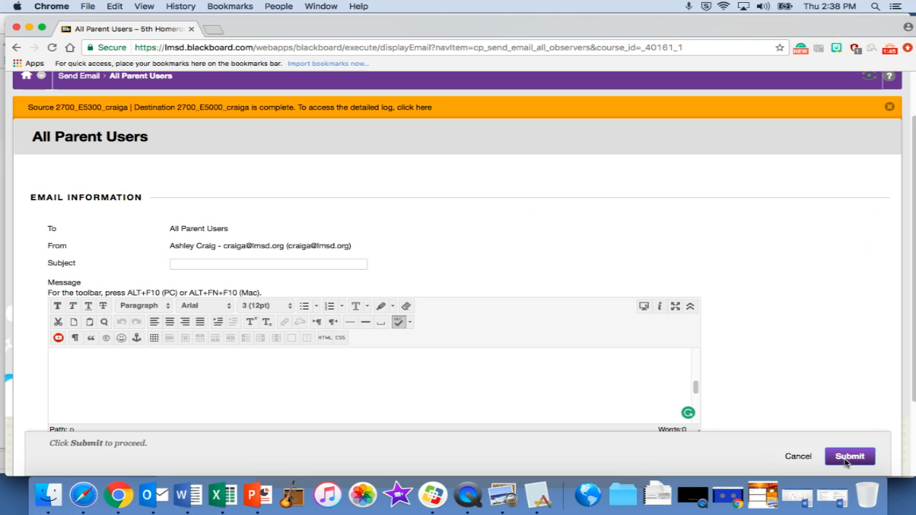
{"action": "left_click", "coordinate": [890, 48]}
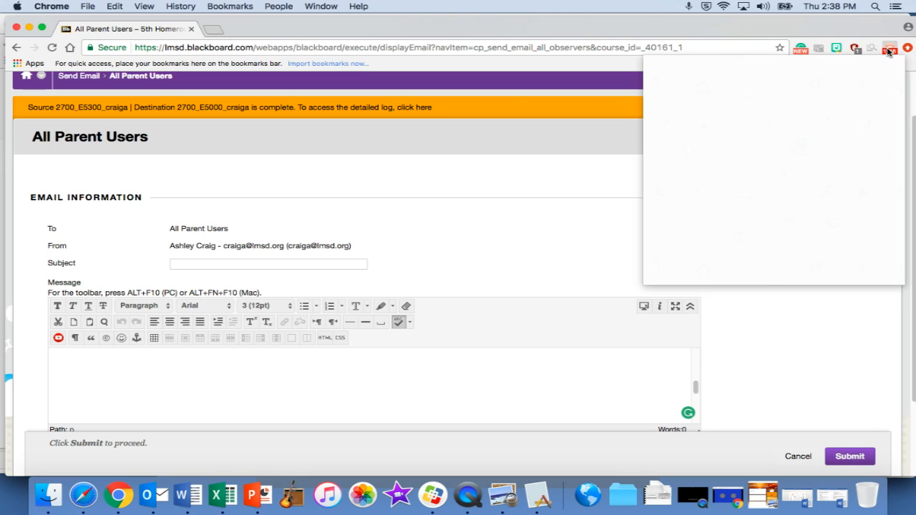